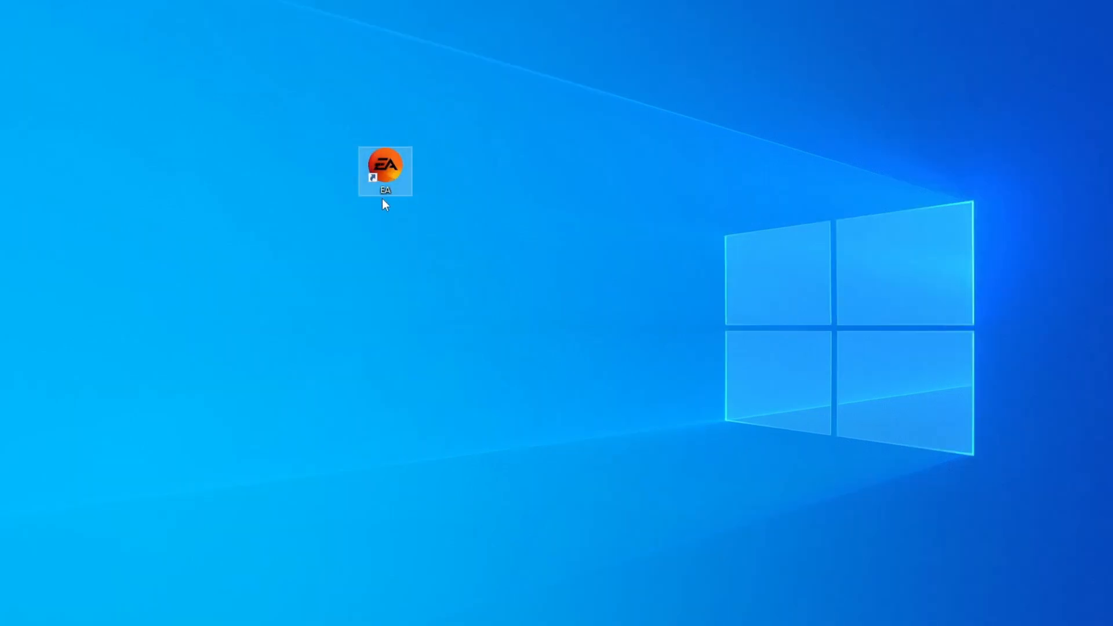
Tick 'Run this program as an administrator' in the EA shortcut's Compatibility properties and save
{"action": "right_click", "coordinate": [385, 171]}
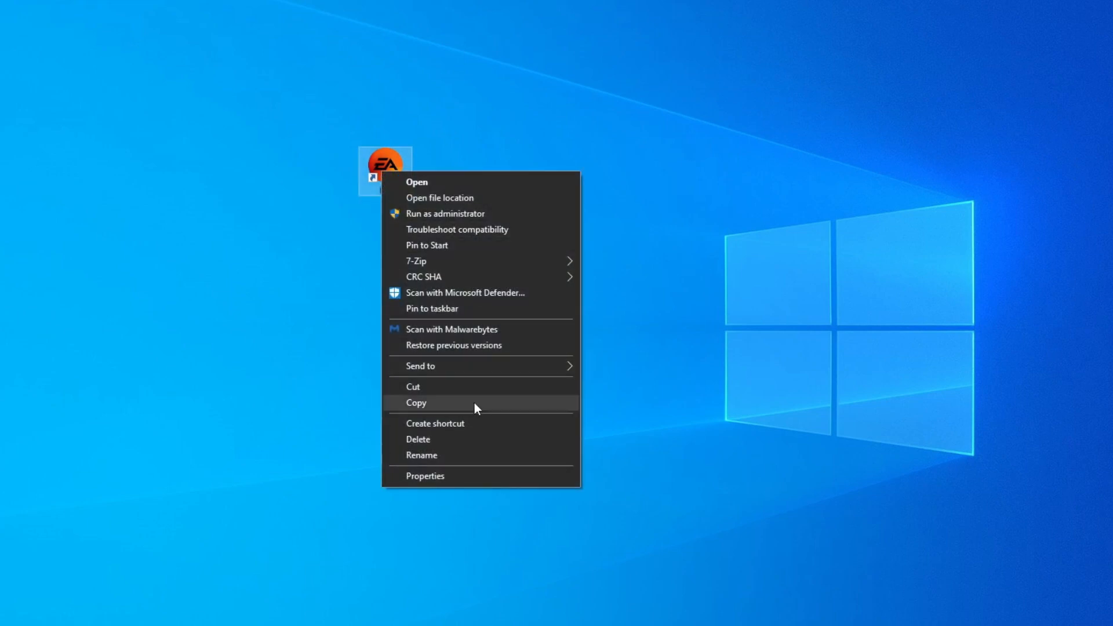
{"action": "left_click", "coordinate": [424, 475]}
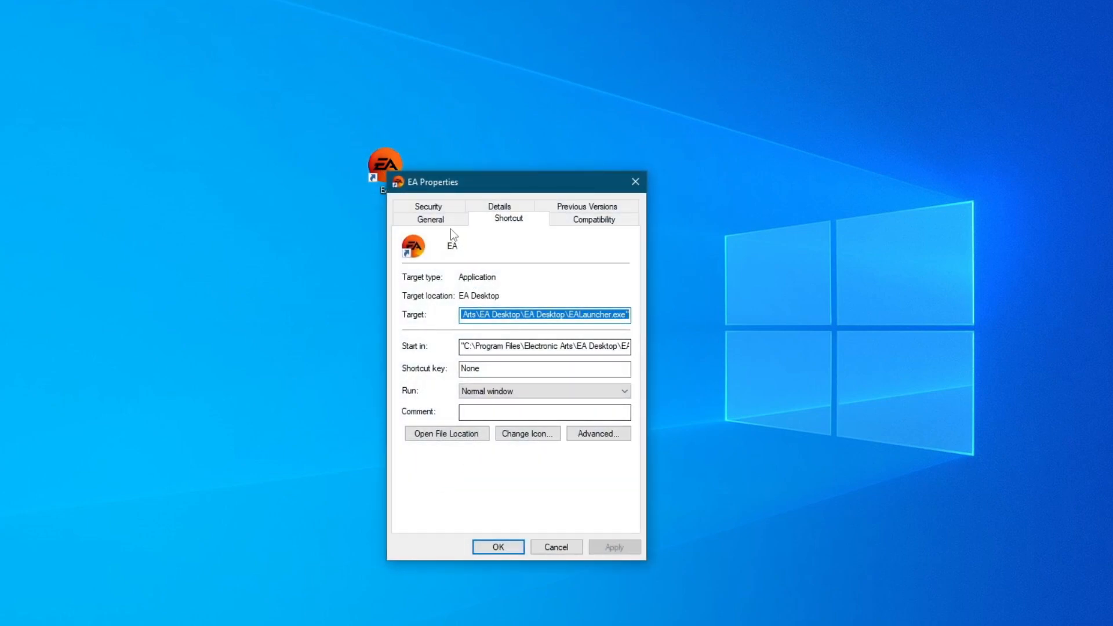
{"action": "left_click", "coordinate": [592, 218]}
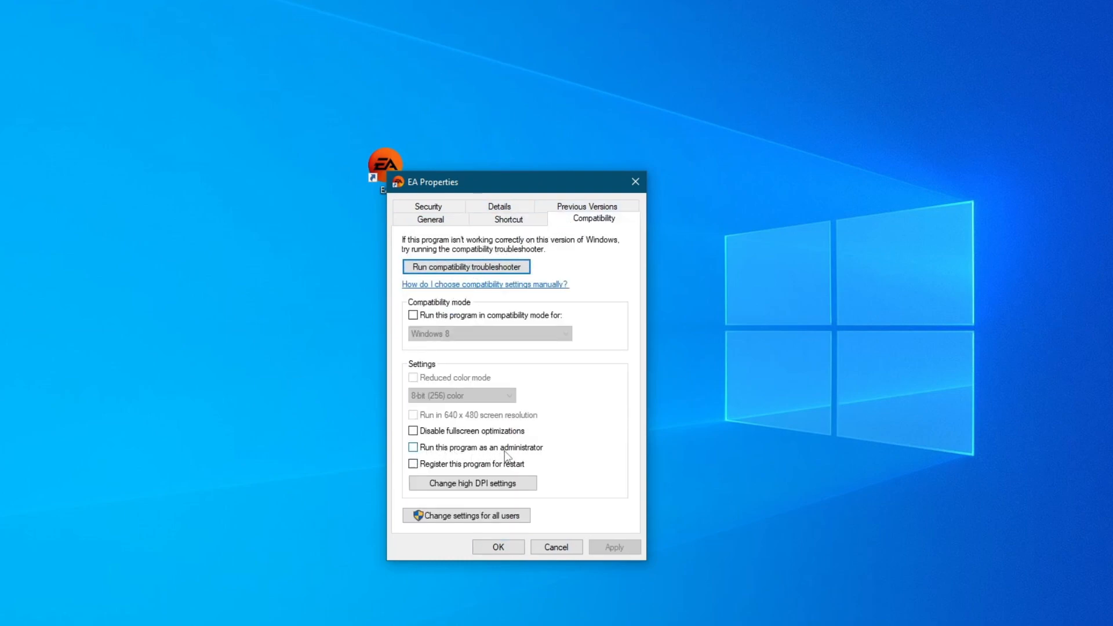
{"action": "left_click", "coordinate": [414, 447]}
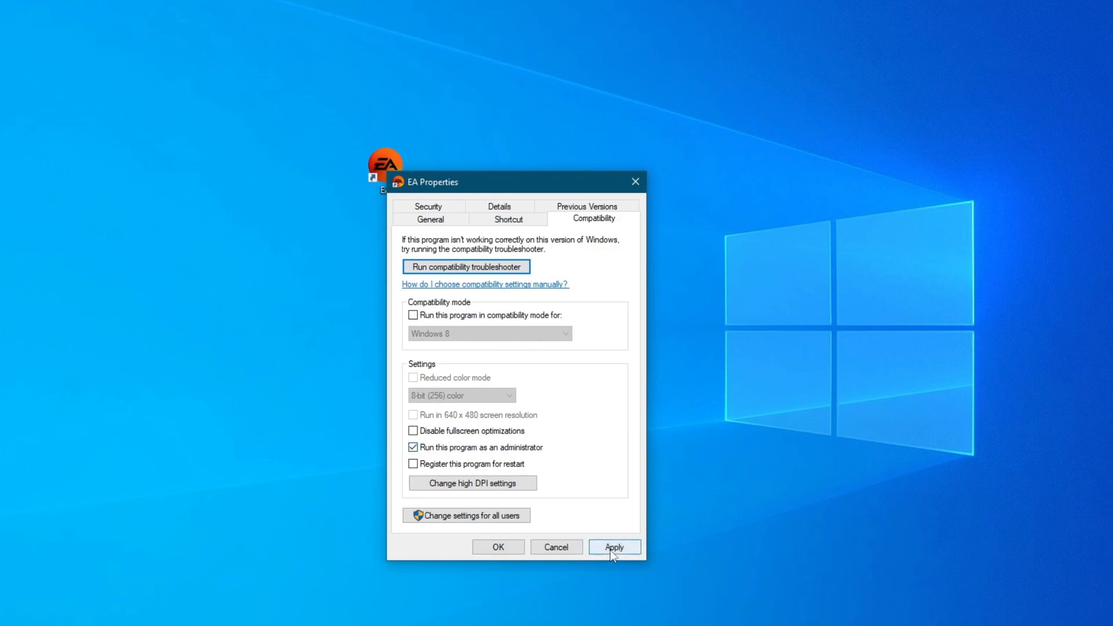
{"action": "left_click", "coordinate": [613, 547]}
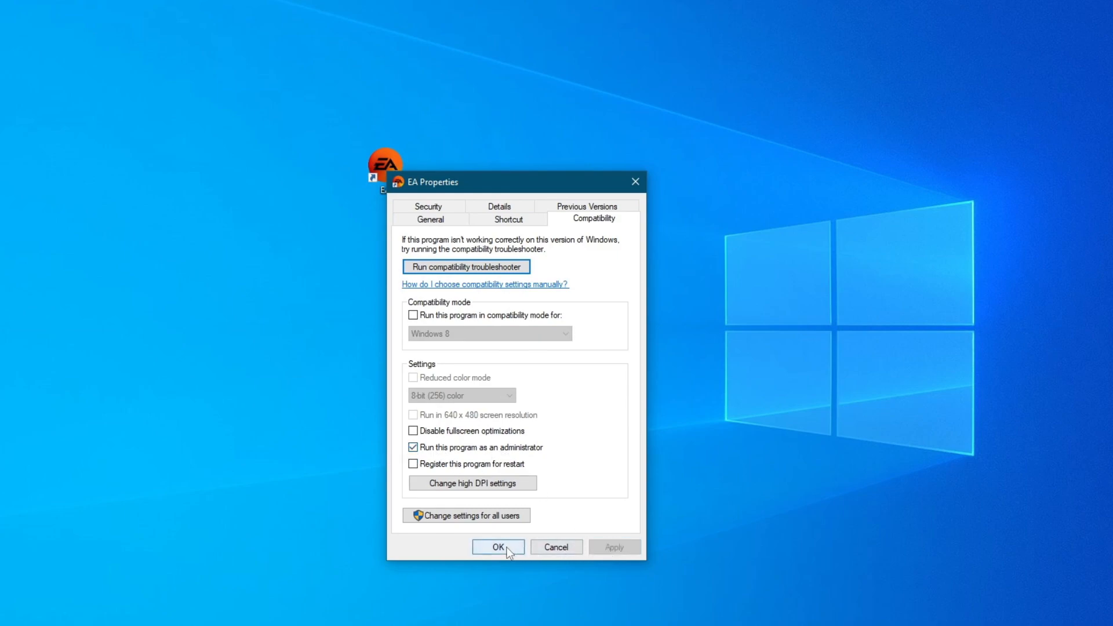
{"action": "left_click", "coordinate": [497, 546]}
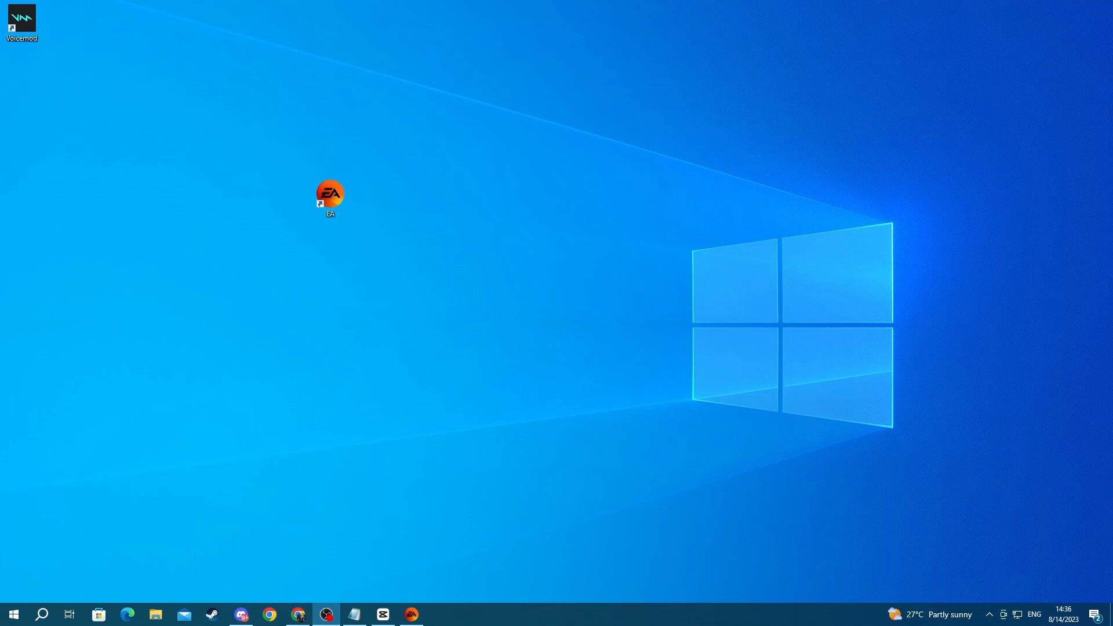
{"action": "mouse_move", "coordinate": [1085, 497]}
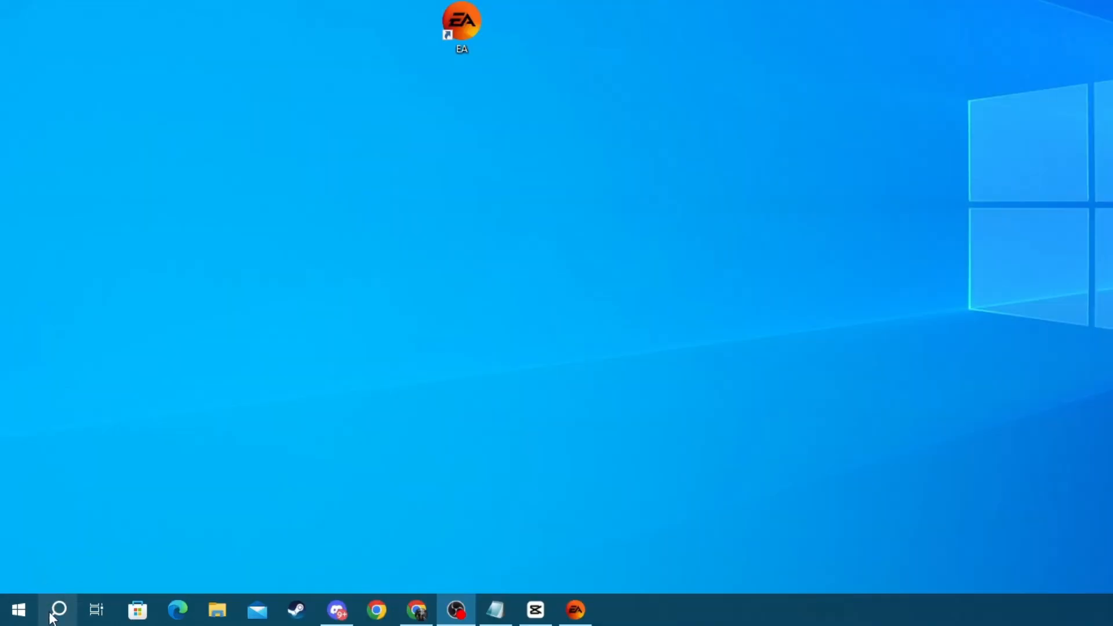
Search for 'task manager' from the taskbar and launch Task Manager
{"action": "left_click", "coordinate": [57, 610]}
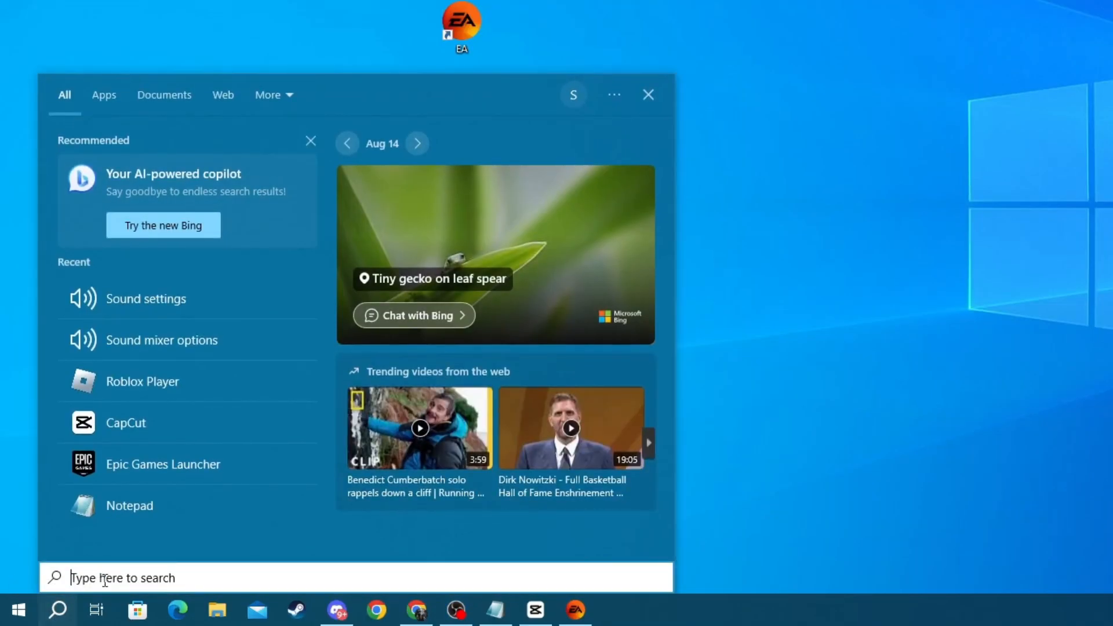
{"action": "type", "text": "task manager"}
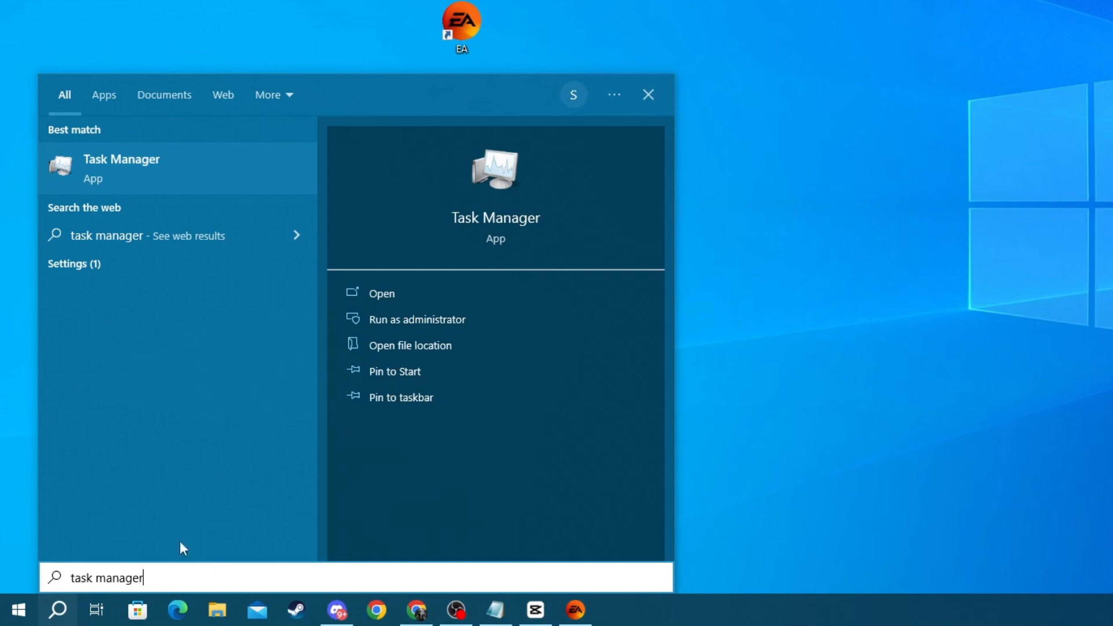
{"action": "left_click", "coordinate": [381, 292]}
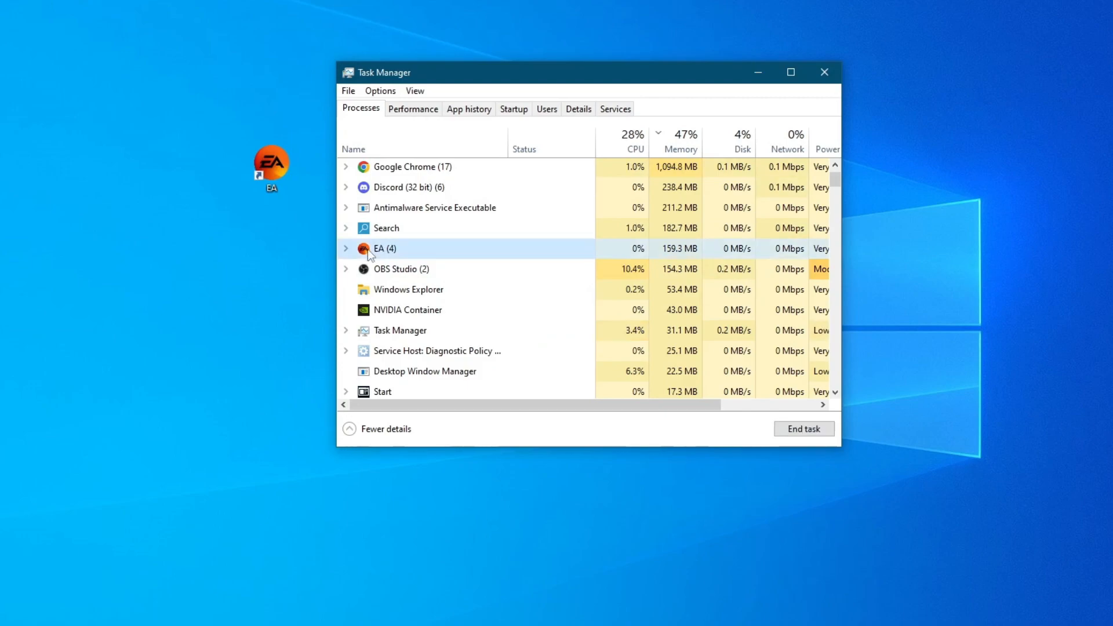
End the EA (4) process from the Processes tab
{"action": "right_click", "coordinate": [383, 249]}
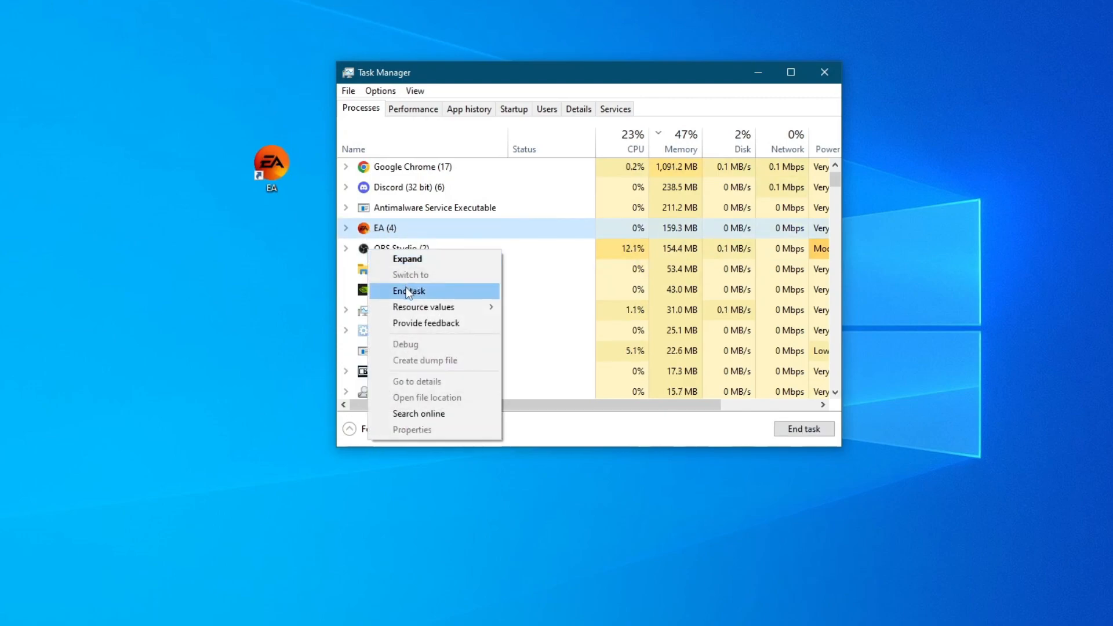
{"action": "left_click", "coordinate": [409, 291]}
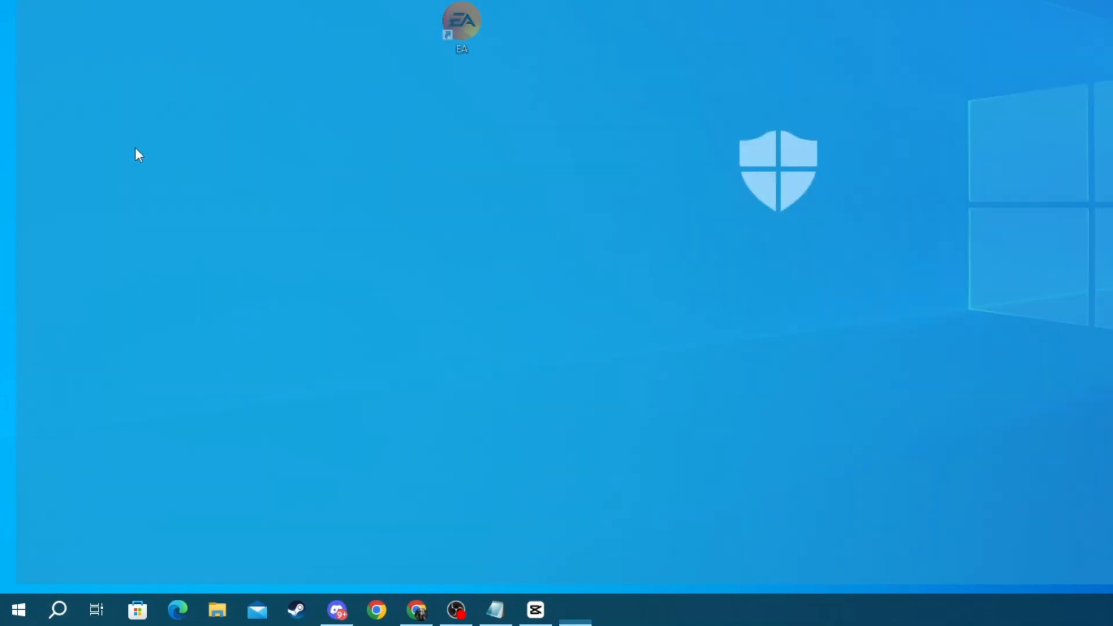
Launch Windows Security and go to the Virus & threat protection tile
{"action": "double_click", "coordinate": [778, 170]}
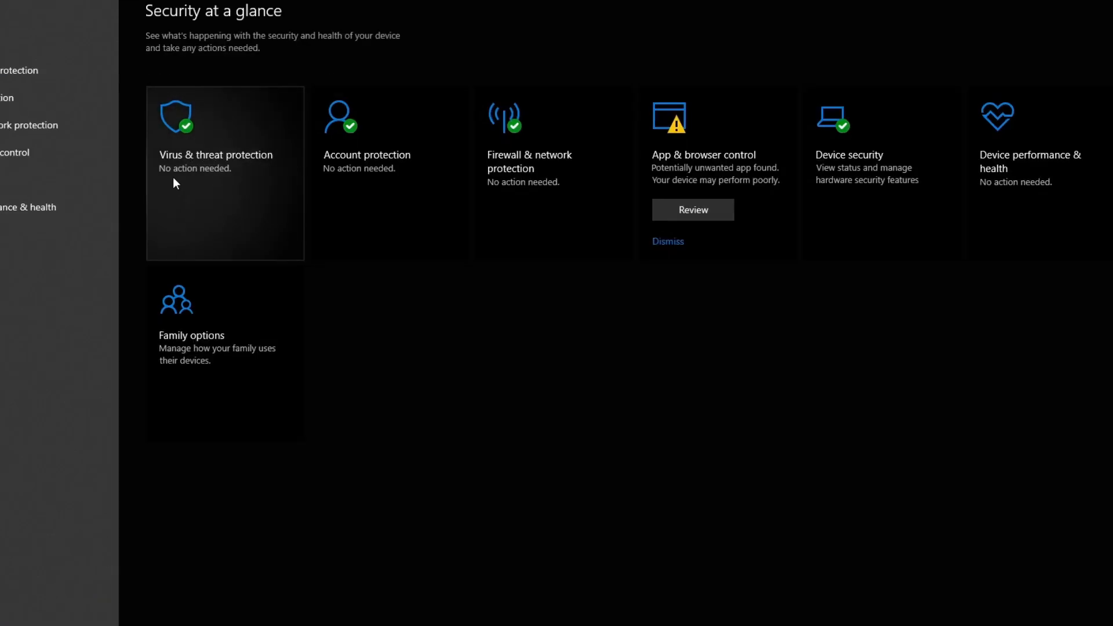
{"action": "left_click", "coordinate": [215, 154]}
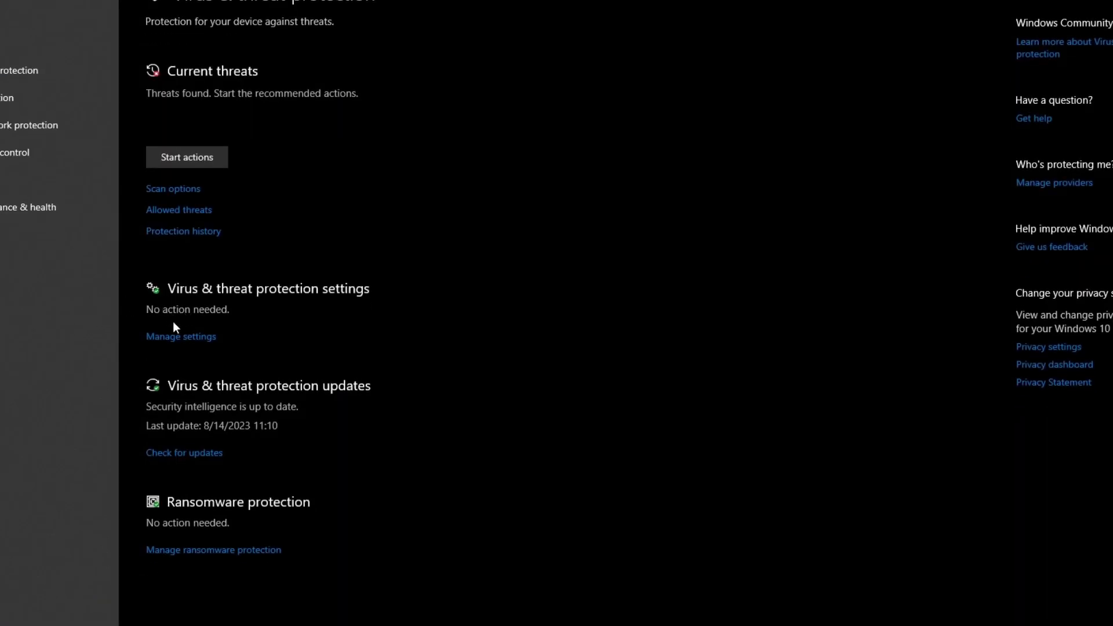
{"action": "mouse_move", "coordinate": [342, 295]}
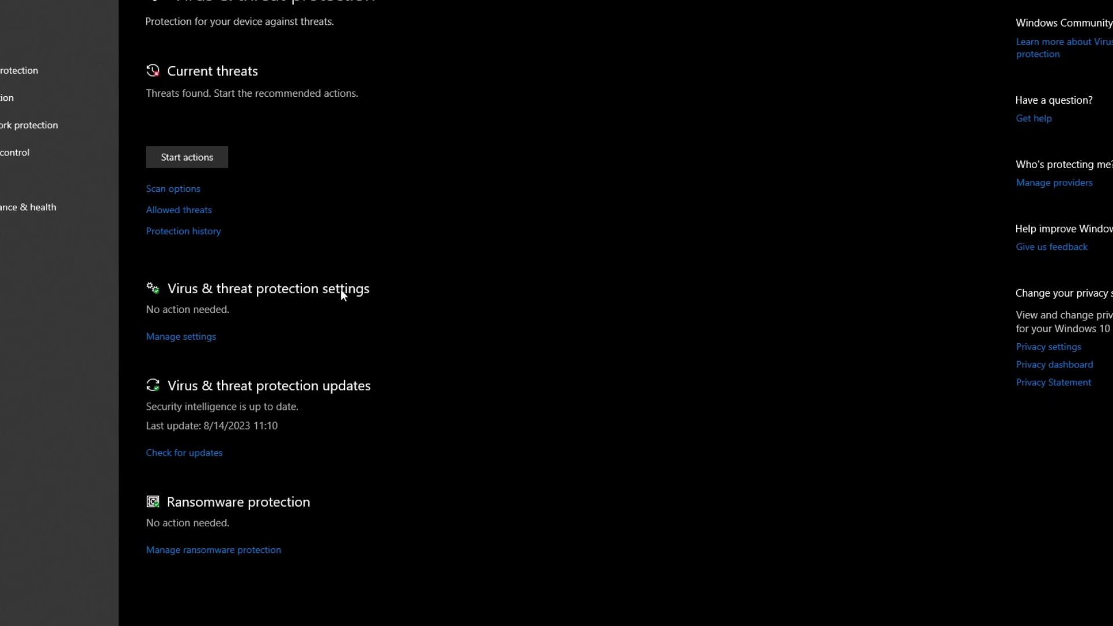
{"action": "left_click", "coordinate": [181, 336]}
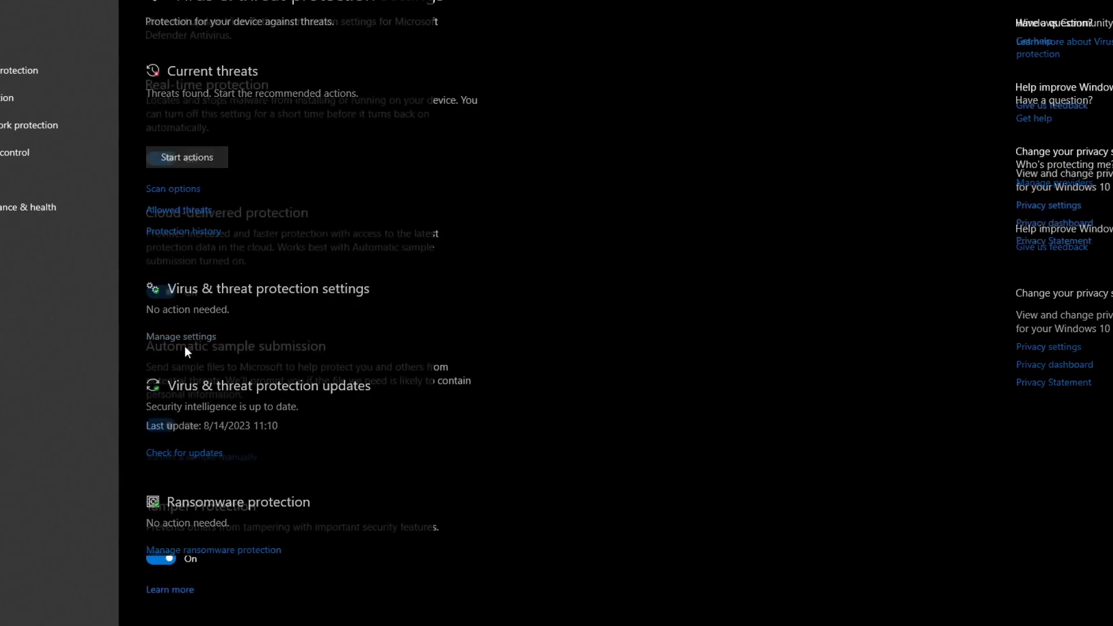
Open 'Manage settings' and scroll through the options back to Real-time protection
{"action": "left_click", "coordinate": [180, 336]}
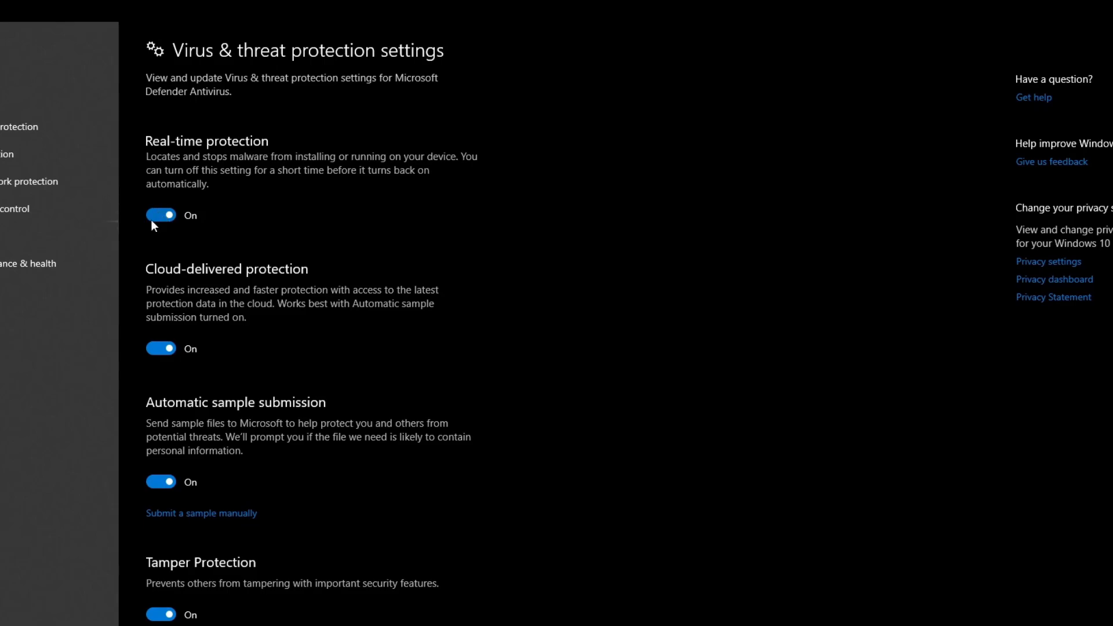
{"action": "mouse_move", "coordinate": [259, 342]}
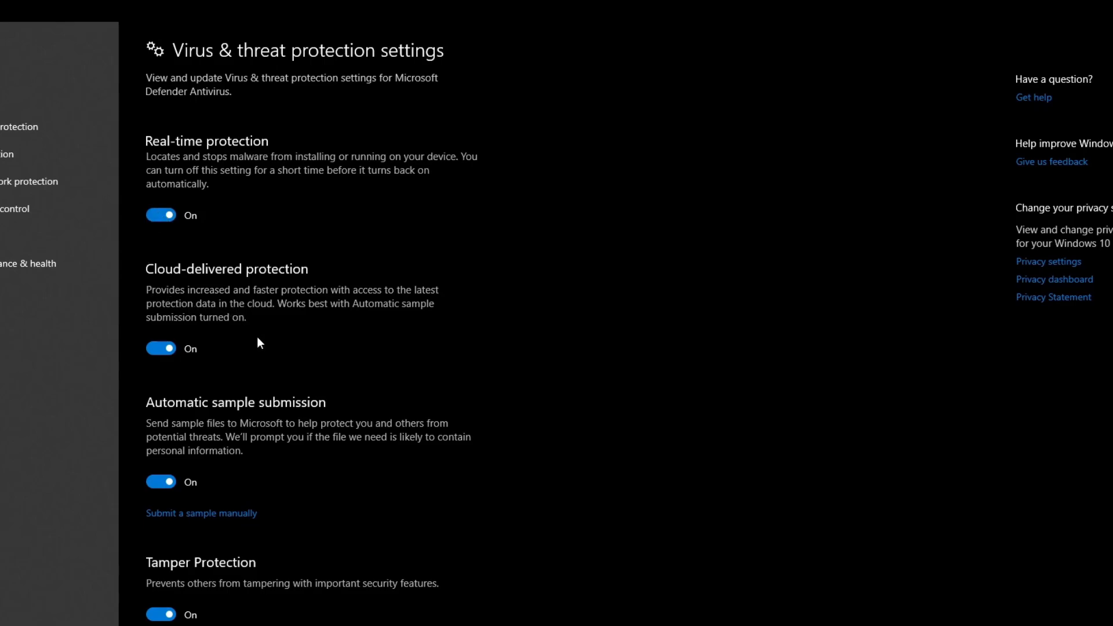
{"action": "scroll", "scroll_direction": "down", "scroll_amount": 3}
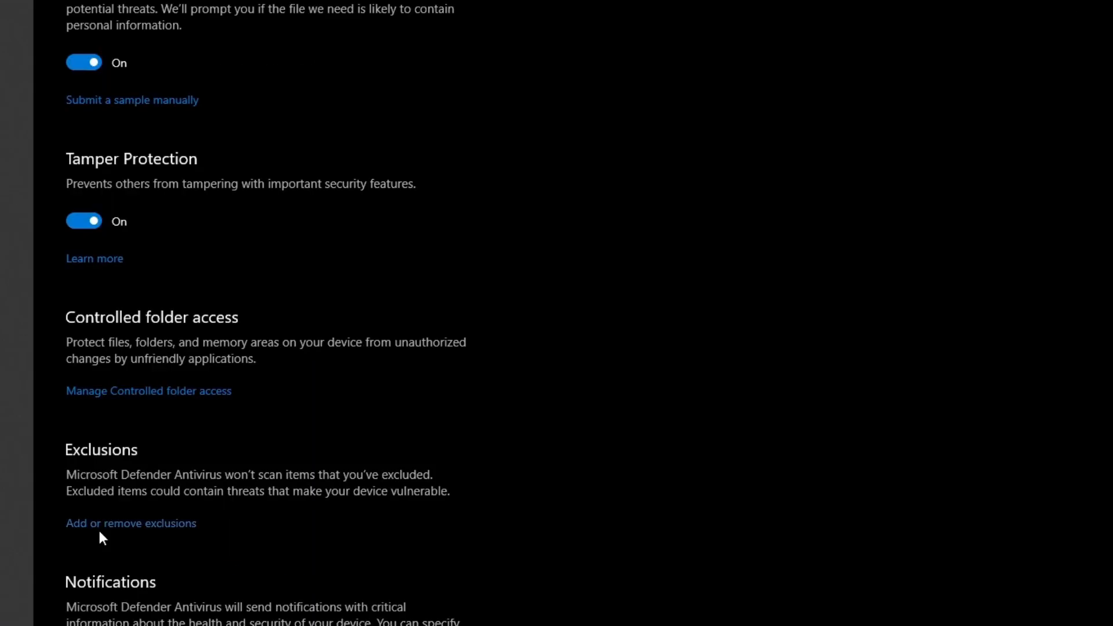
{"action": "scroll", "scroll_direction": "up", "scroll_amount": 3}
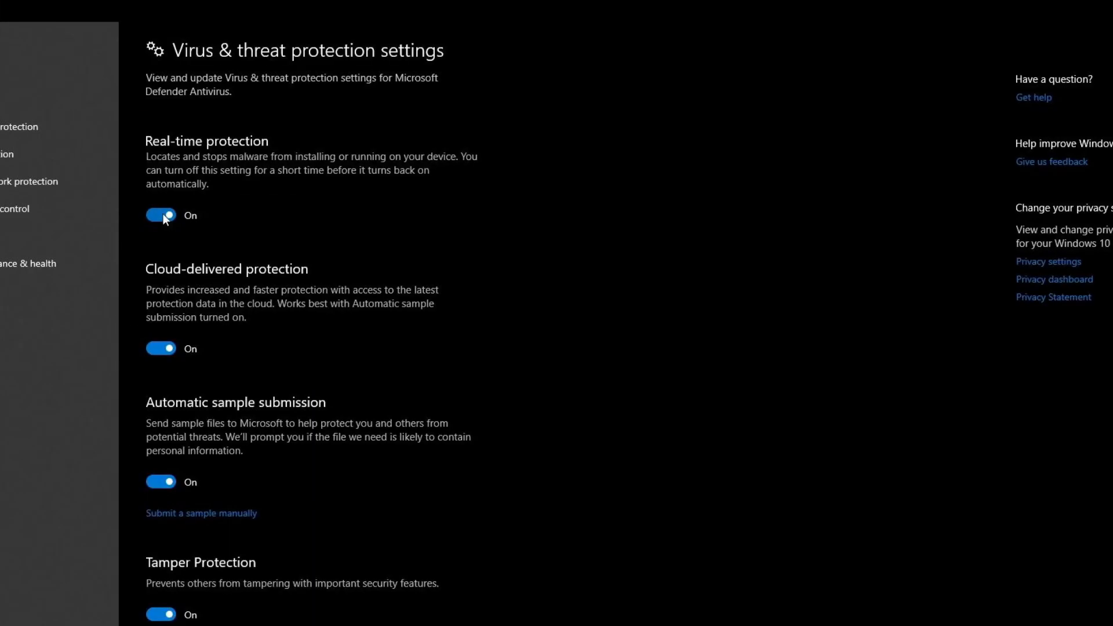